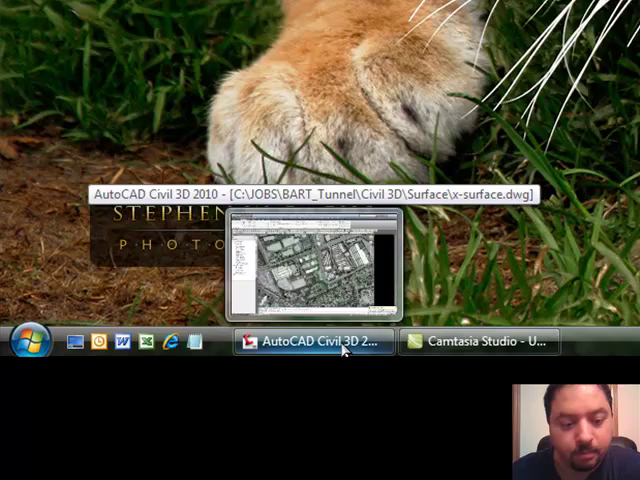
- Return to the x-surface.dwg drawing in Civil 3D from the Windows taskbar
{"action": "left_click", "coordinate": [308, 342]}
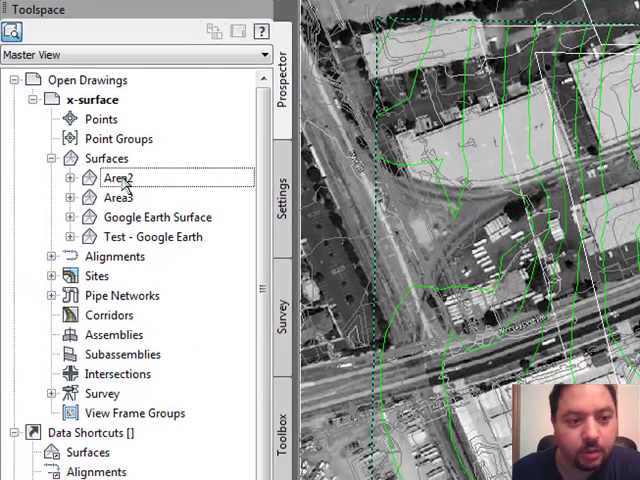
{"action": "left_click", "coordinate": [120, 196]}
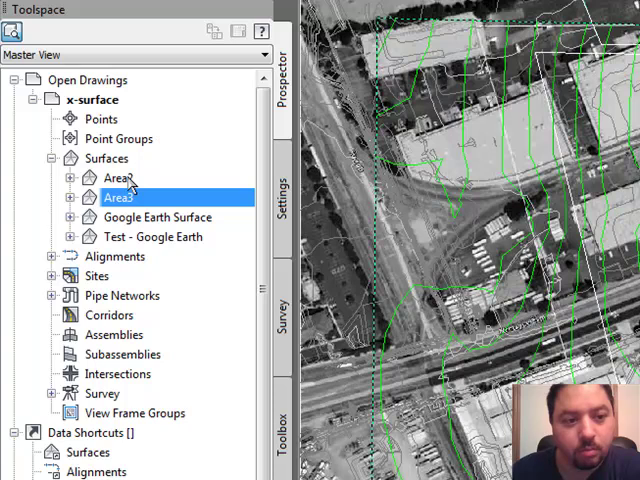
{"action": "left_click", "coordinate": [116, 176]}
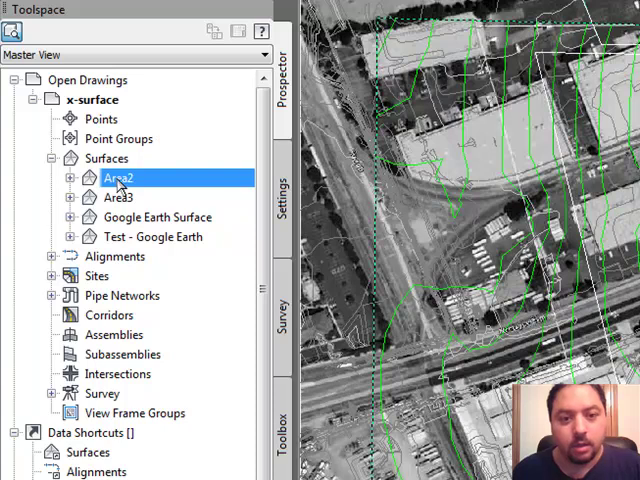
{"action": "mouse_move", "coordinate": [144, 200]}
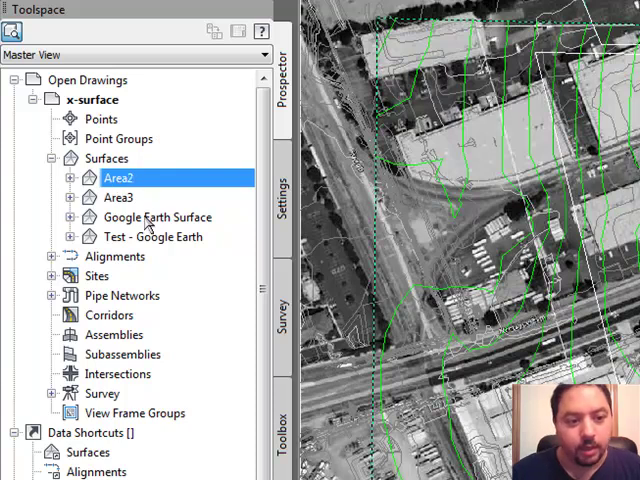
{"action": "left_click", "coordinate": [156, 216]}
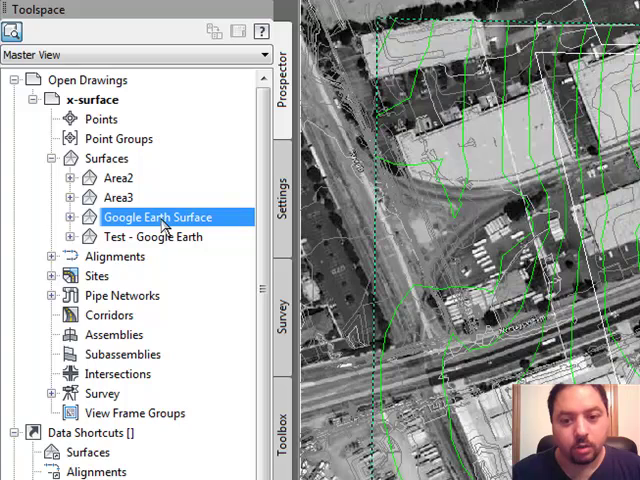
{"action": "left_click", "coordinate": [152, 236]}
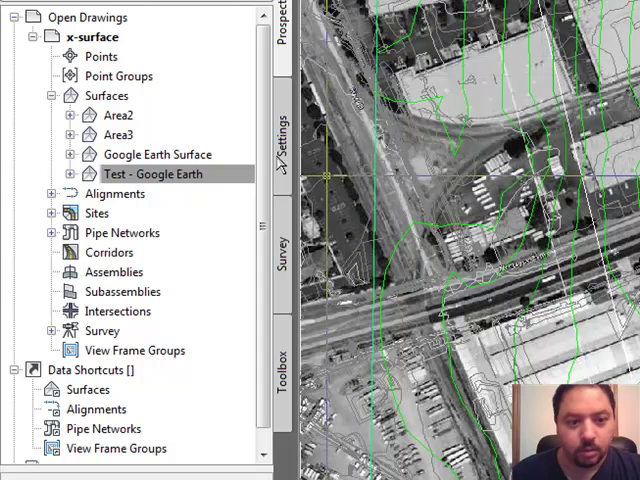
- Set the Google Earth surface's style to _No Display in its Surface Properties
{"action": "left_click", "coordinate": [156, 154]}
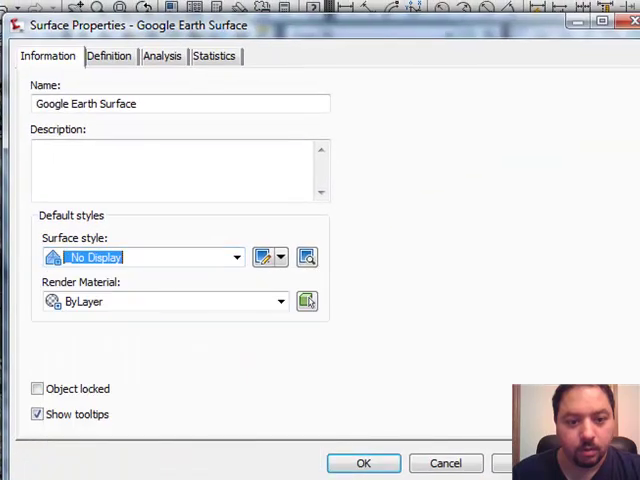
{"action": "left_click", "coordinate": [364, 464]}
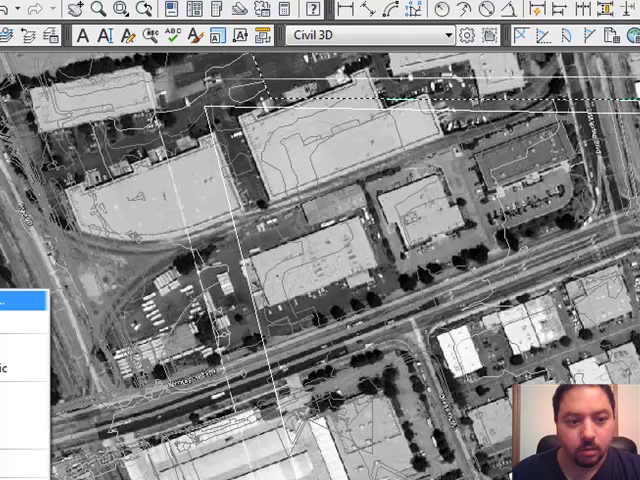
- Bring up Area2's Surface Properties with the surface style list expanded
{"action": "left_click", "coordinate": [548, 108]}
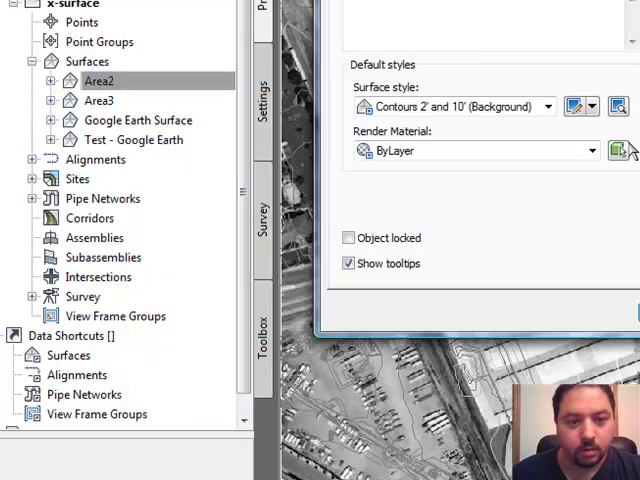
{"action": "left_click", "coordinate": [546, 106]}
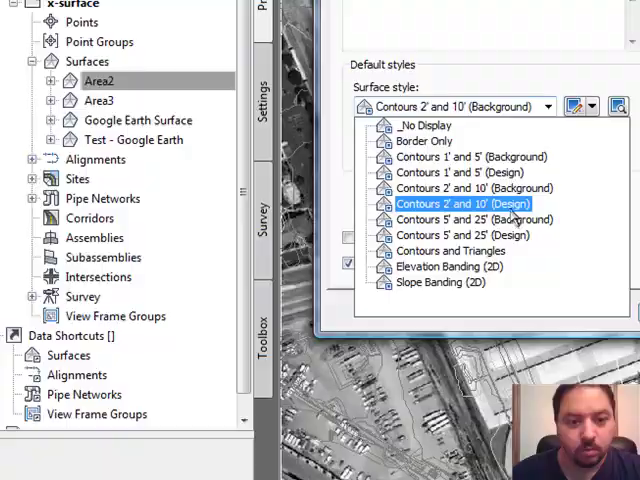